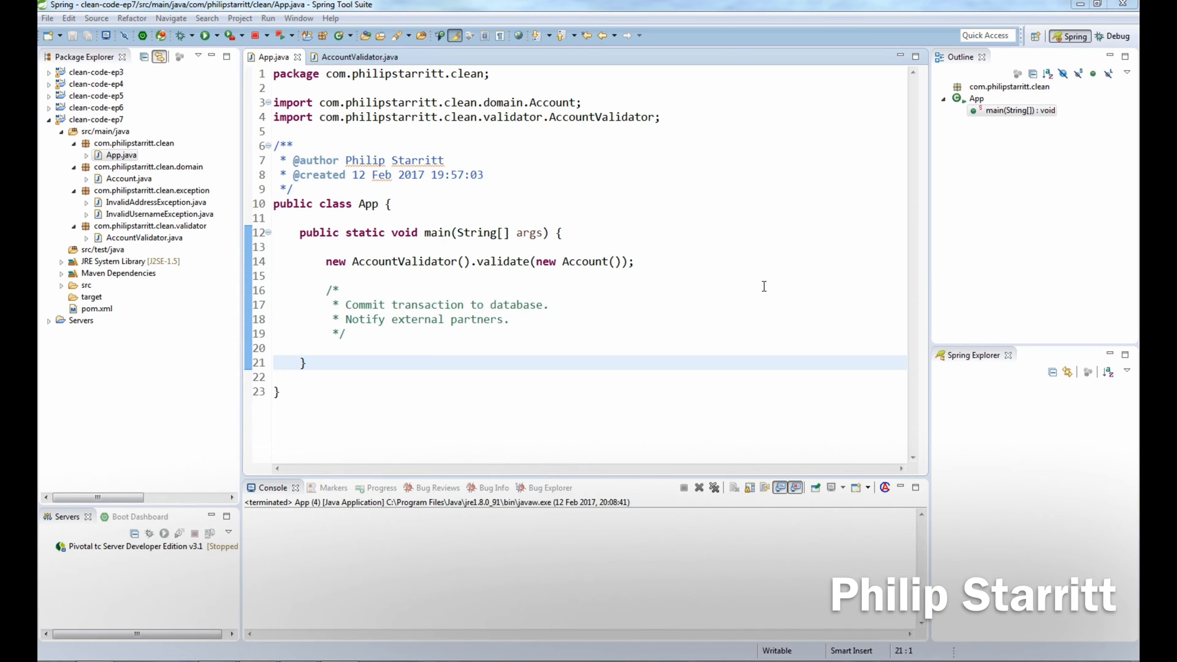
mouse_move(349, 161)
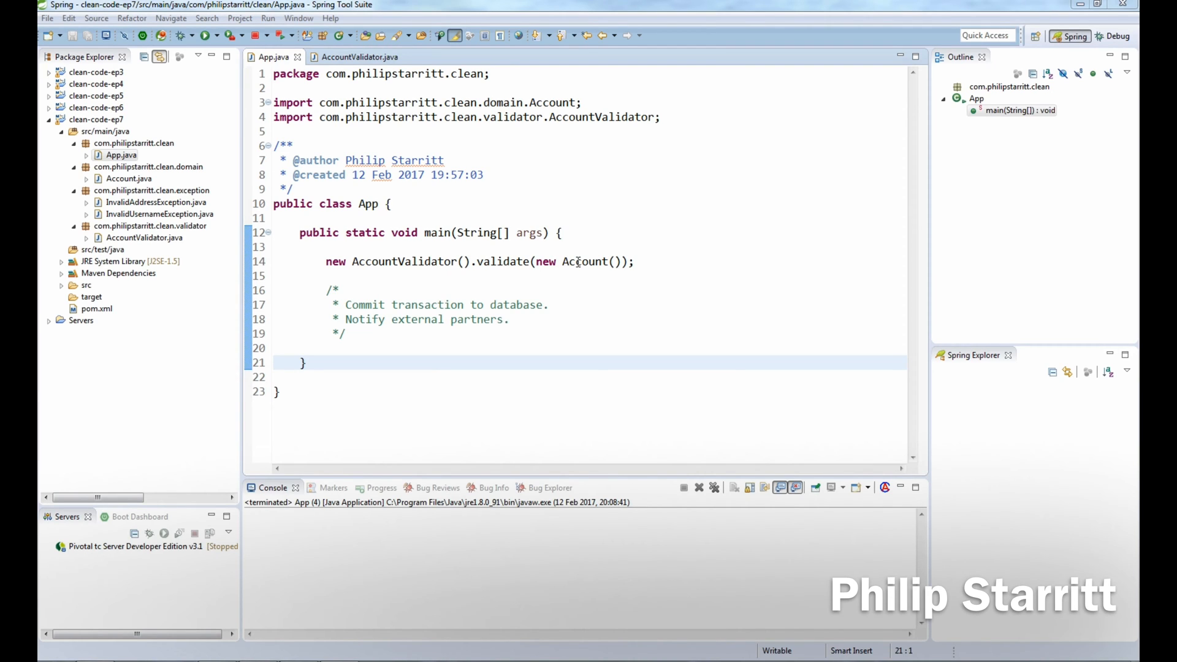
Step: Jump to validate's declaration in AccountValidator and select the Invalid Address errors.add line
left_click(503, 261)
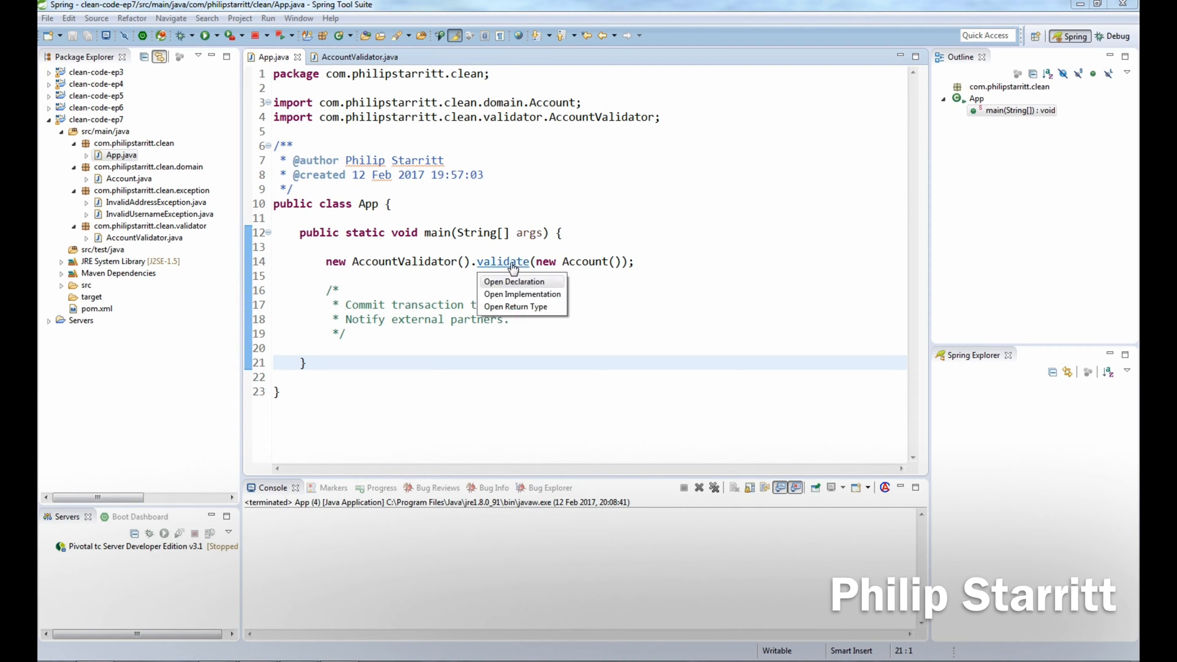
left_click(514, 282)
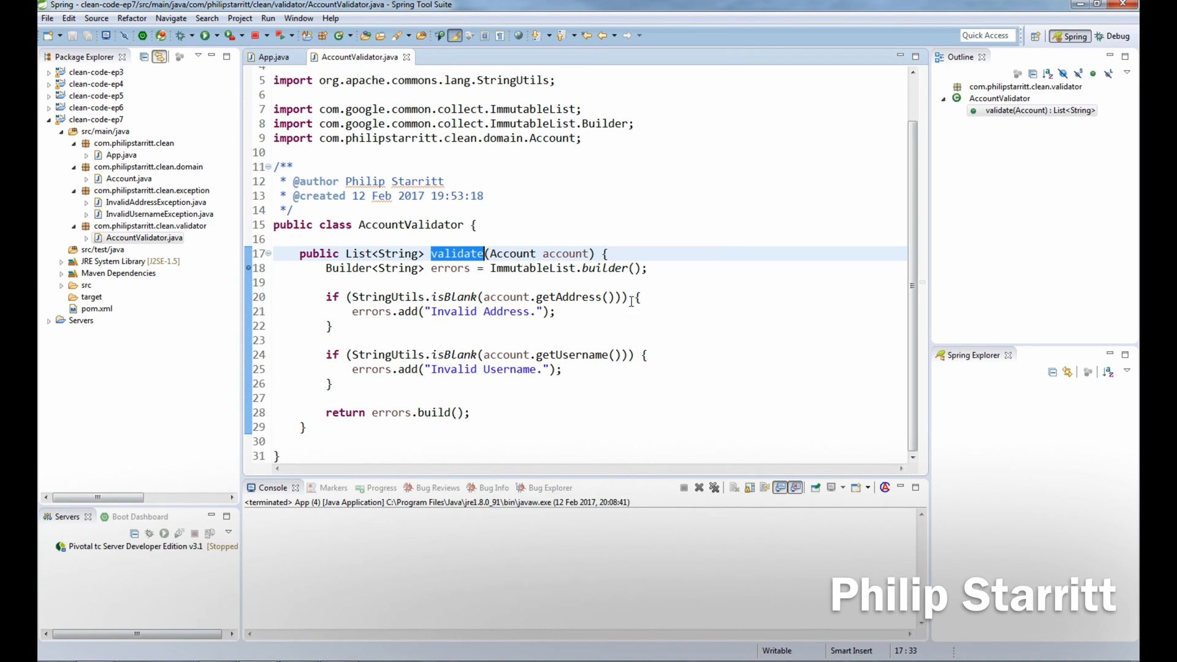
mouse_move(397, 309)
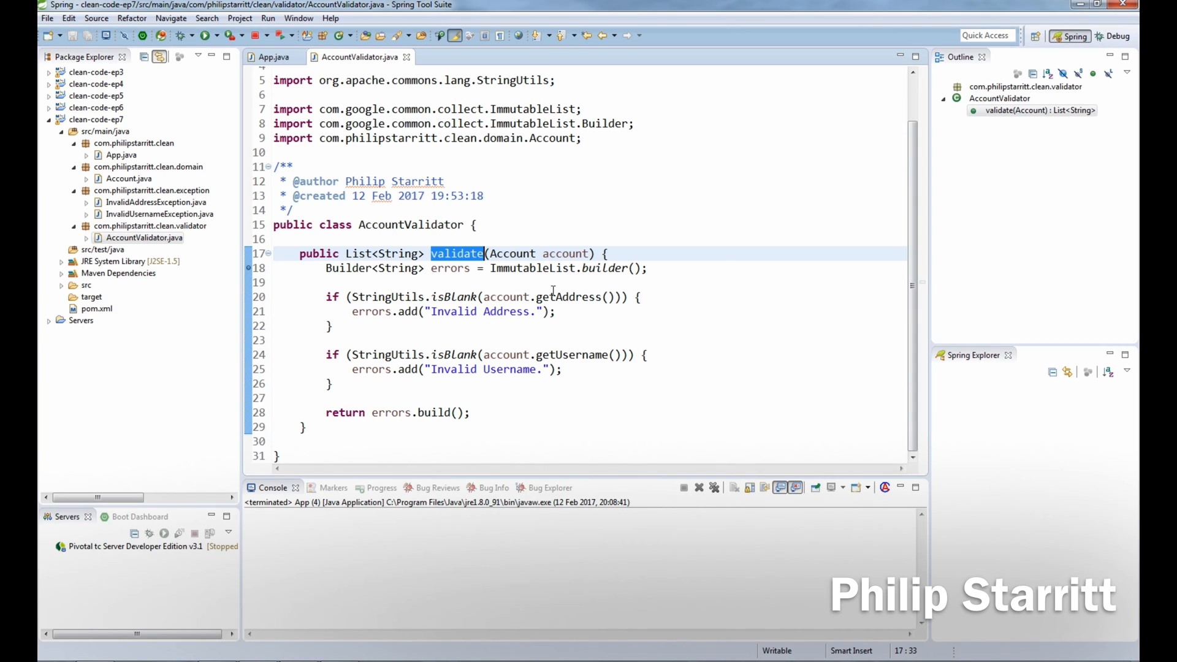
mouse_move(478, 381)
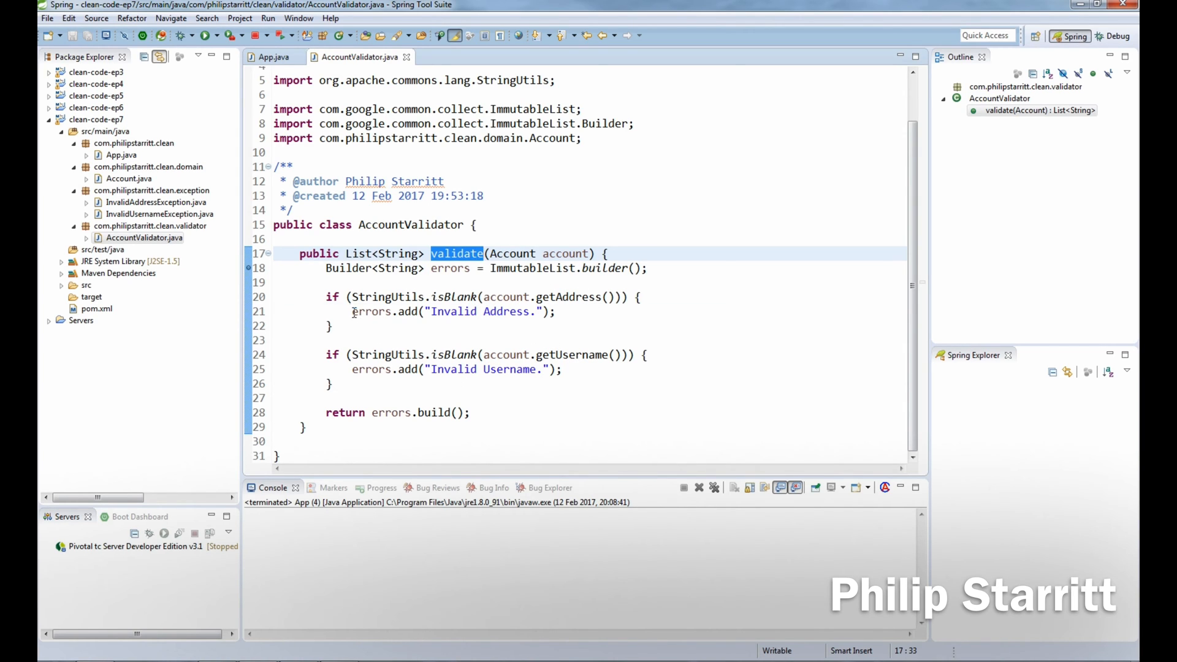
double_click(450, 311)
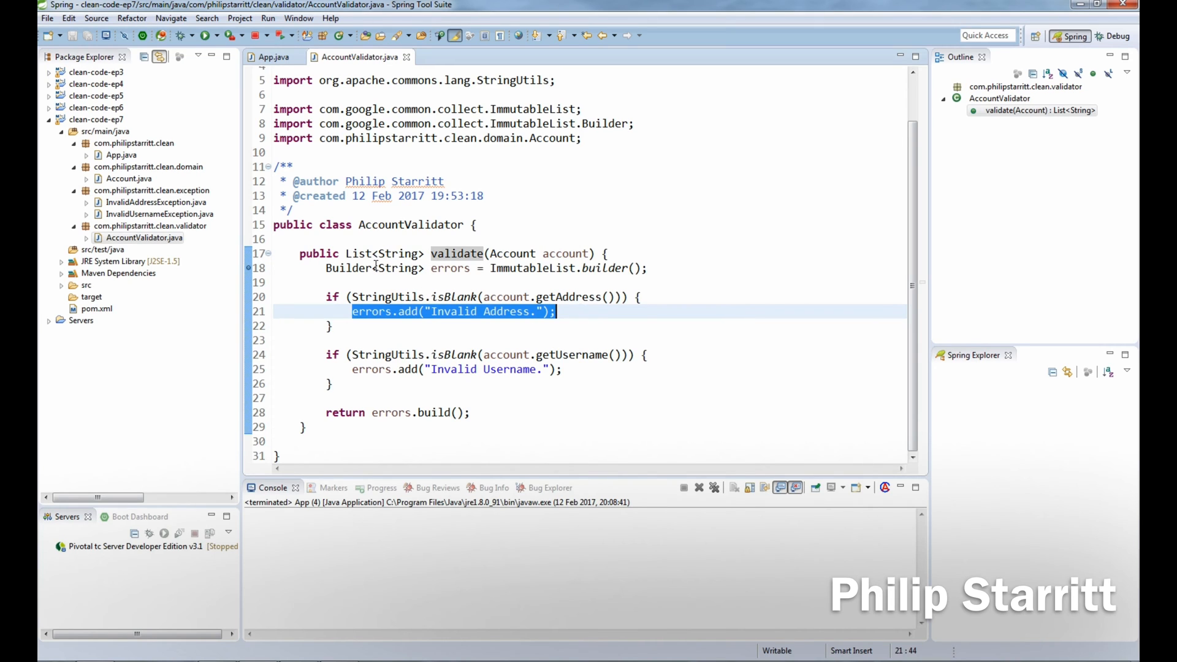
mouse_move(441, 412)
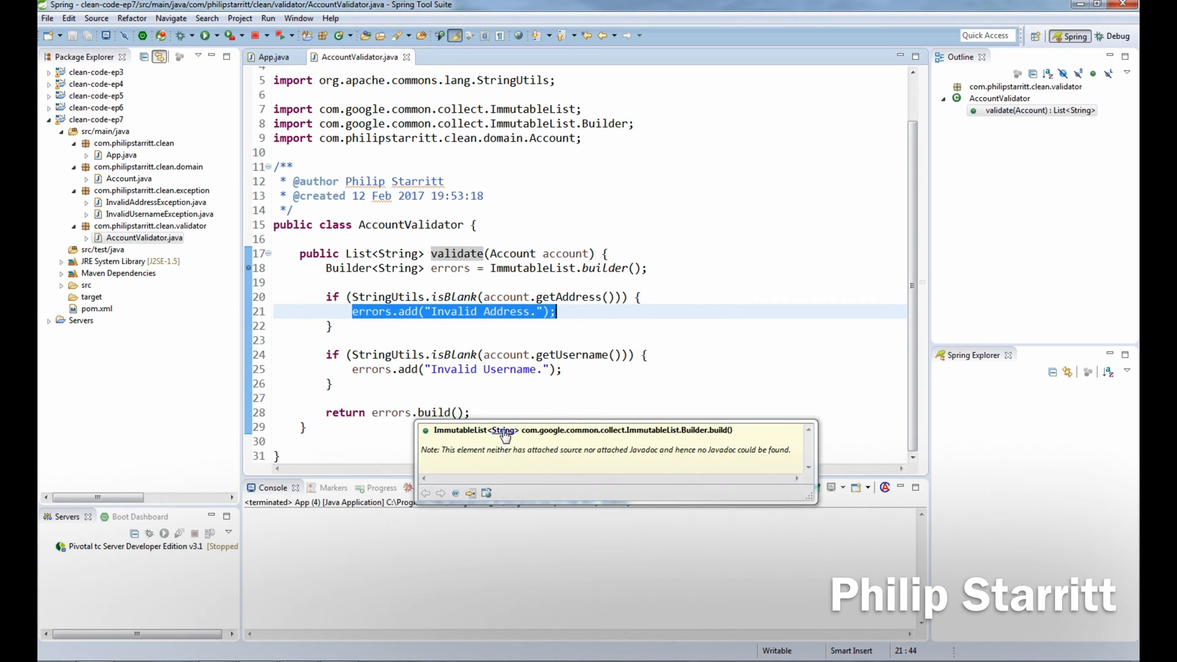
left_click(273, 340)
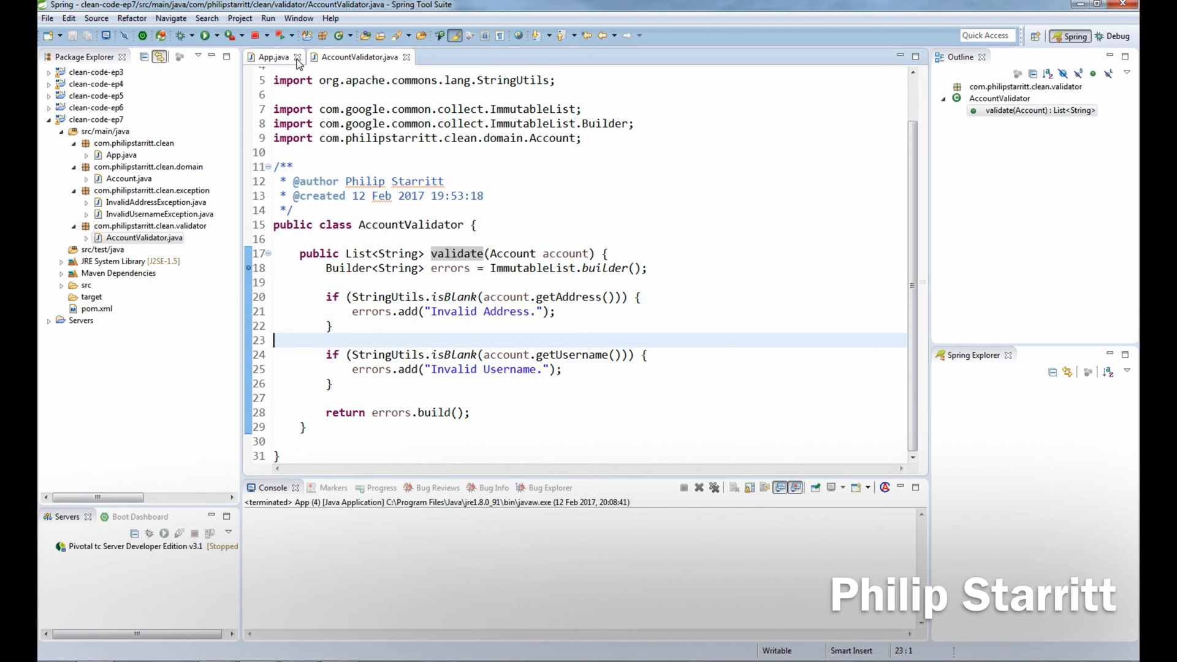
mouse_move(272, 56)
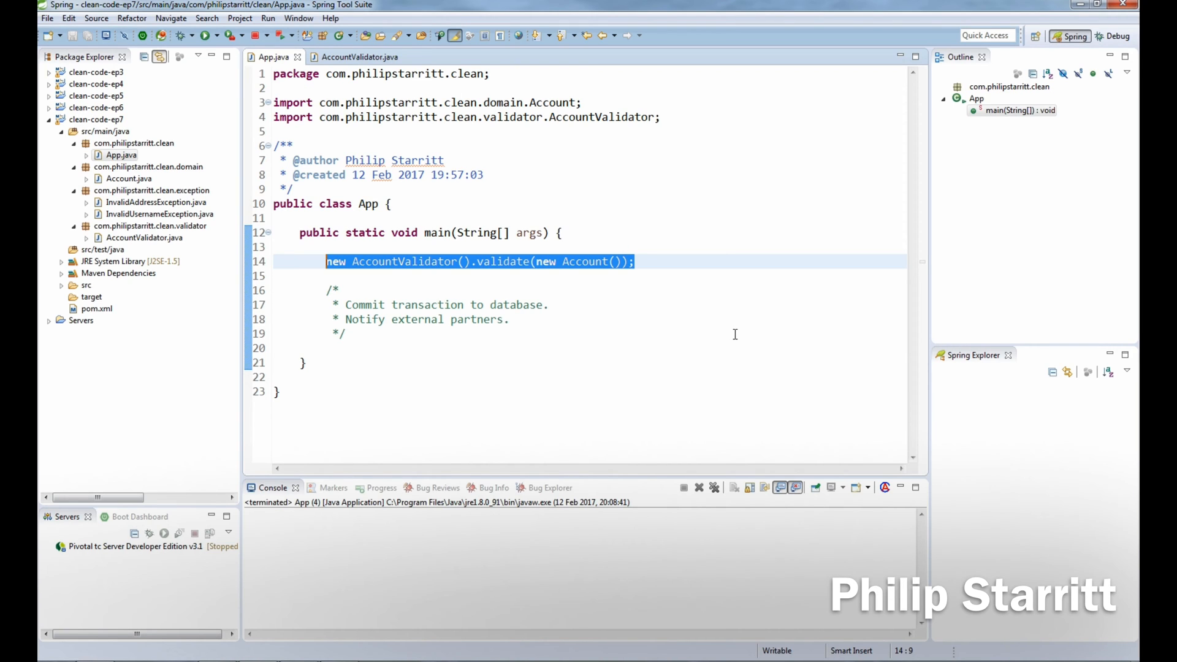
Step: Walk through main in App.java, selecting the validate call and commit-transaction comment
left_click(369, 338)
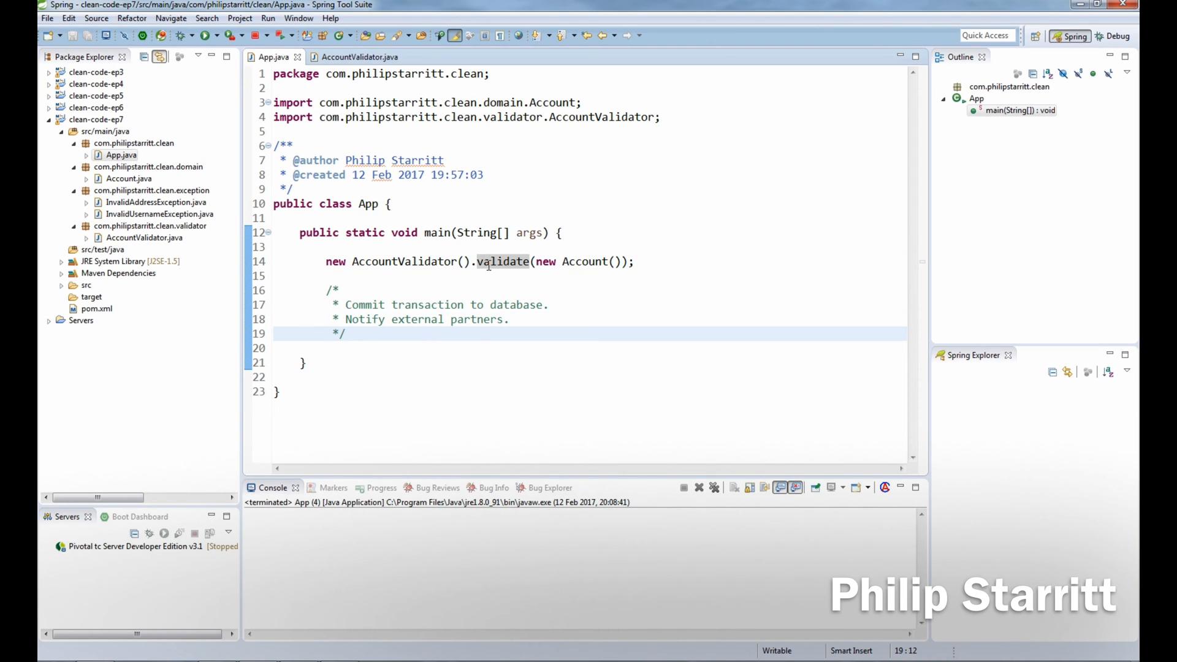
mouse_move(400, 329)
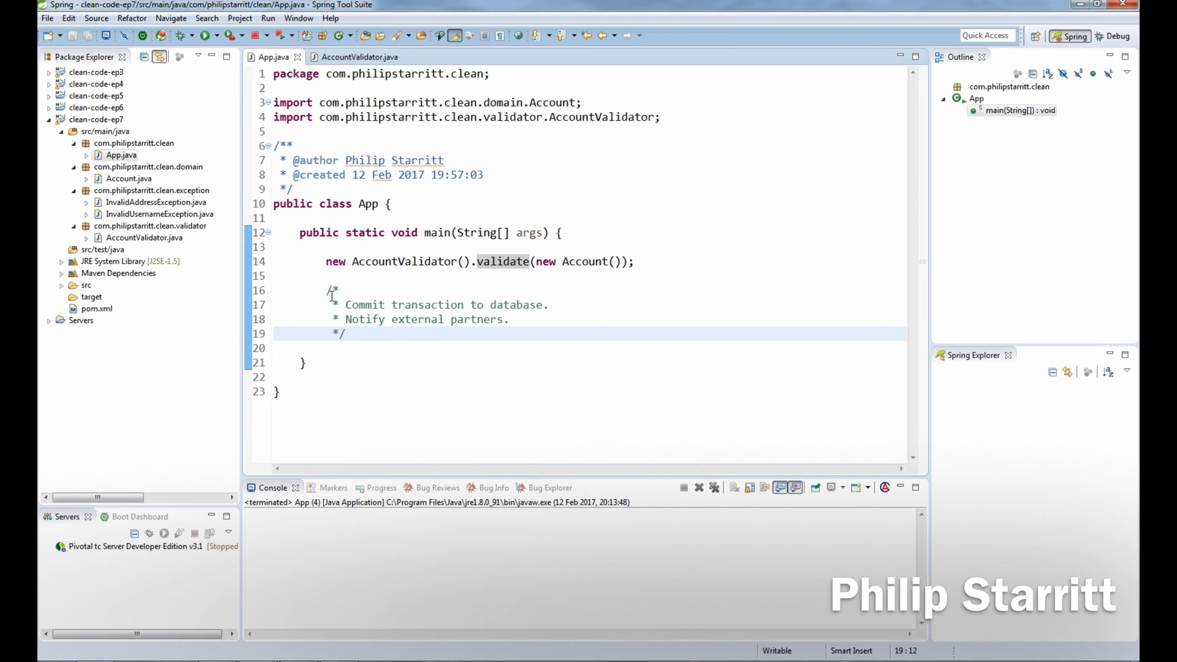
double_click(443, 305)
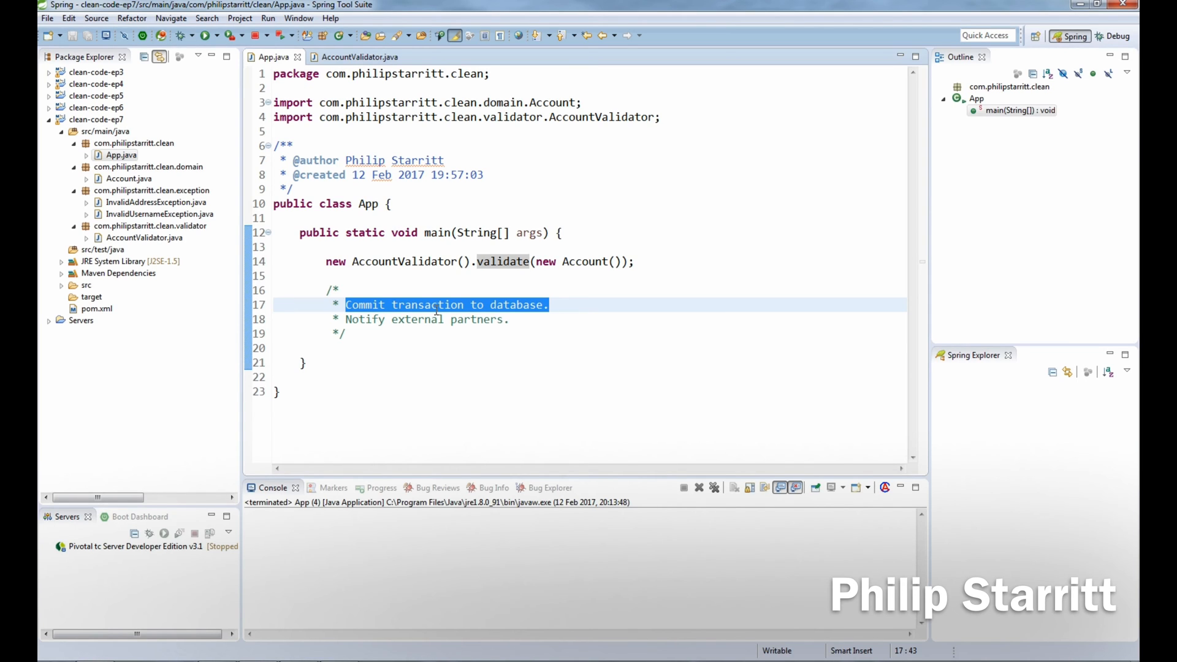
left_click(145, 237)
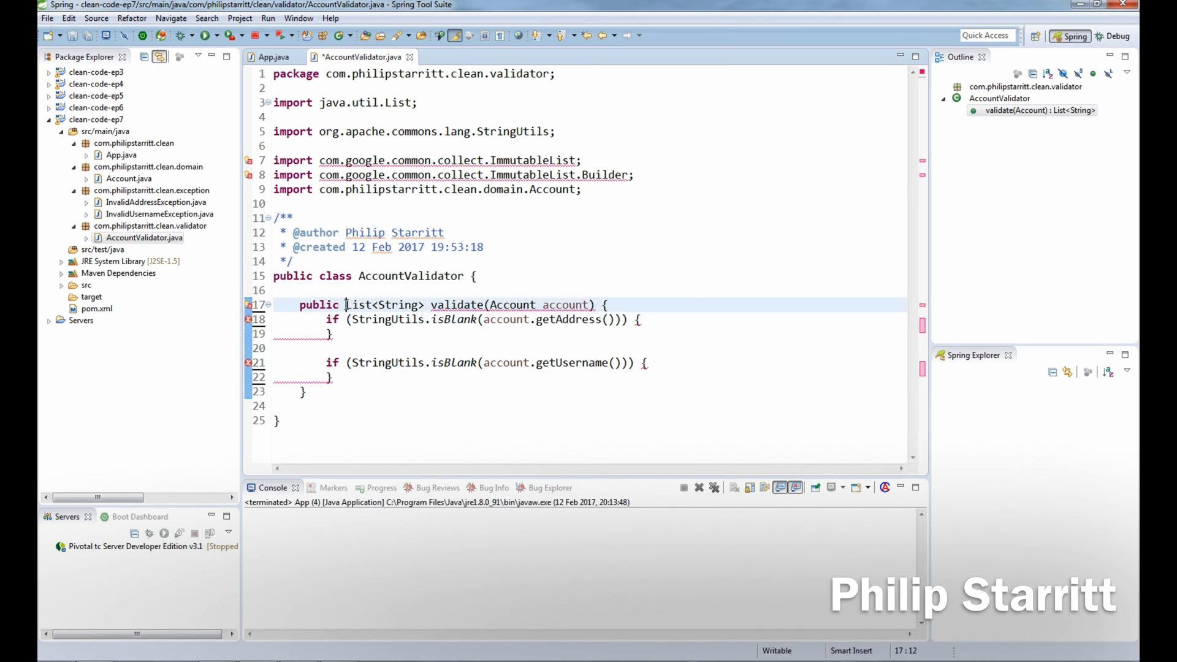
Step: Make validate return void and throw InvalidAddressException with a message for a blank address
type("void")
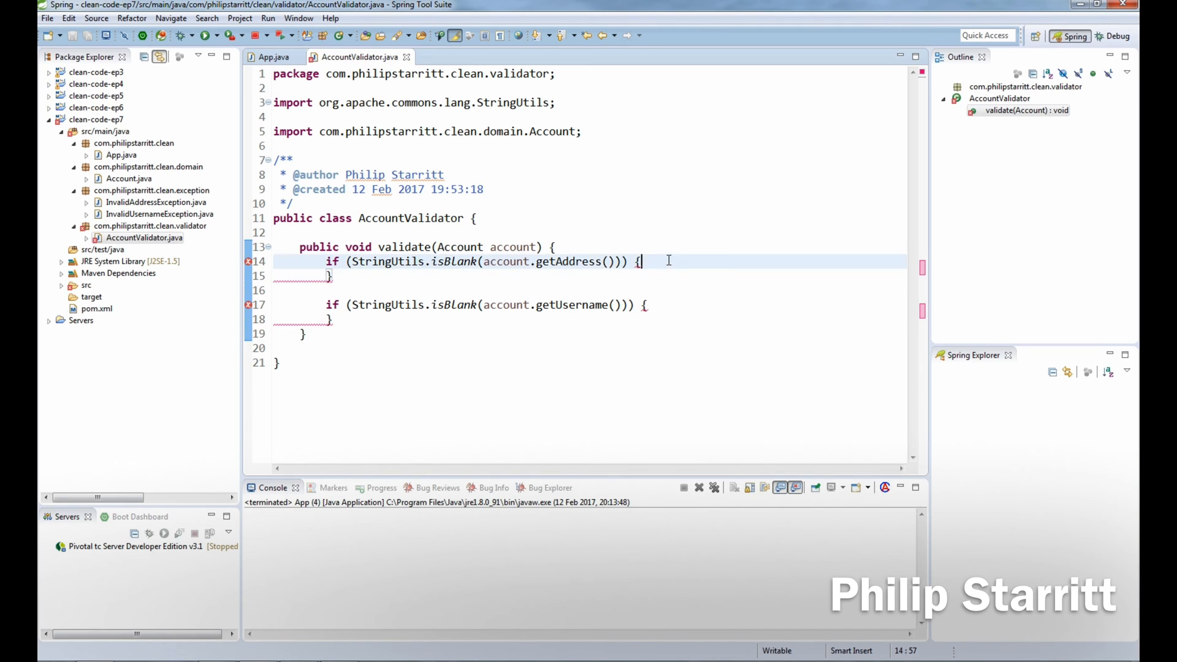
type("throw new")
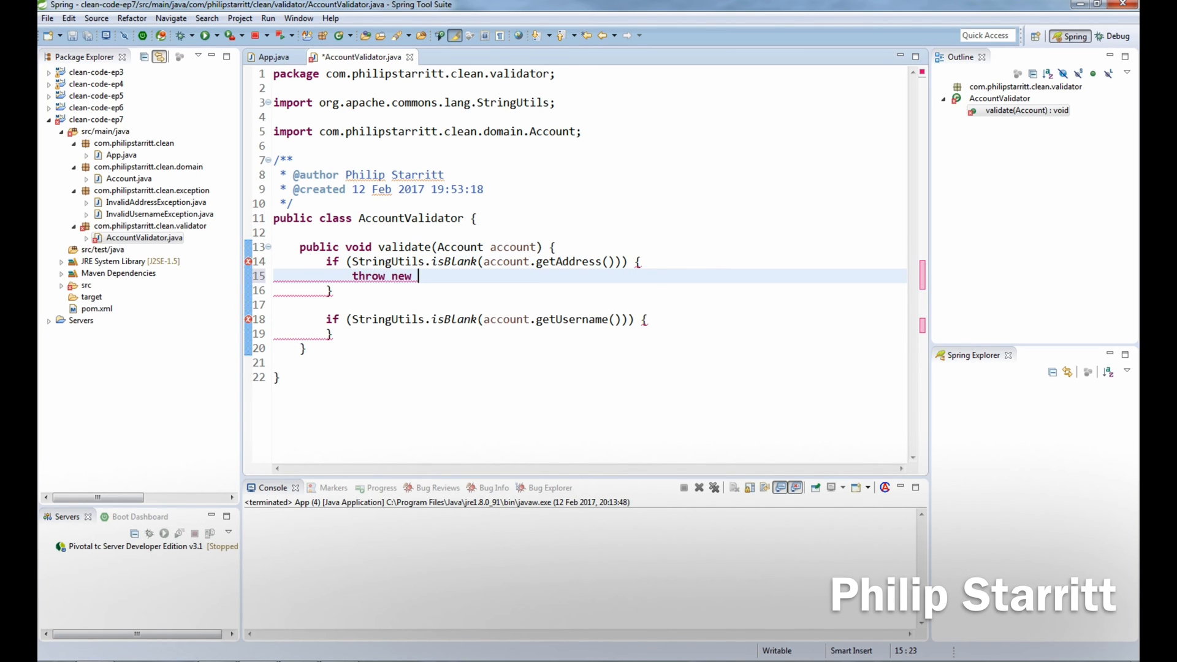
type("invalid")
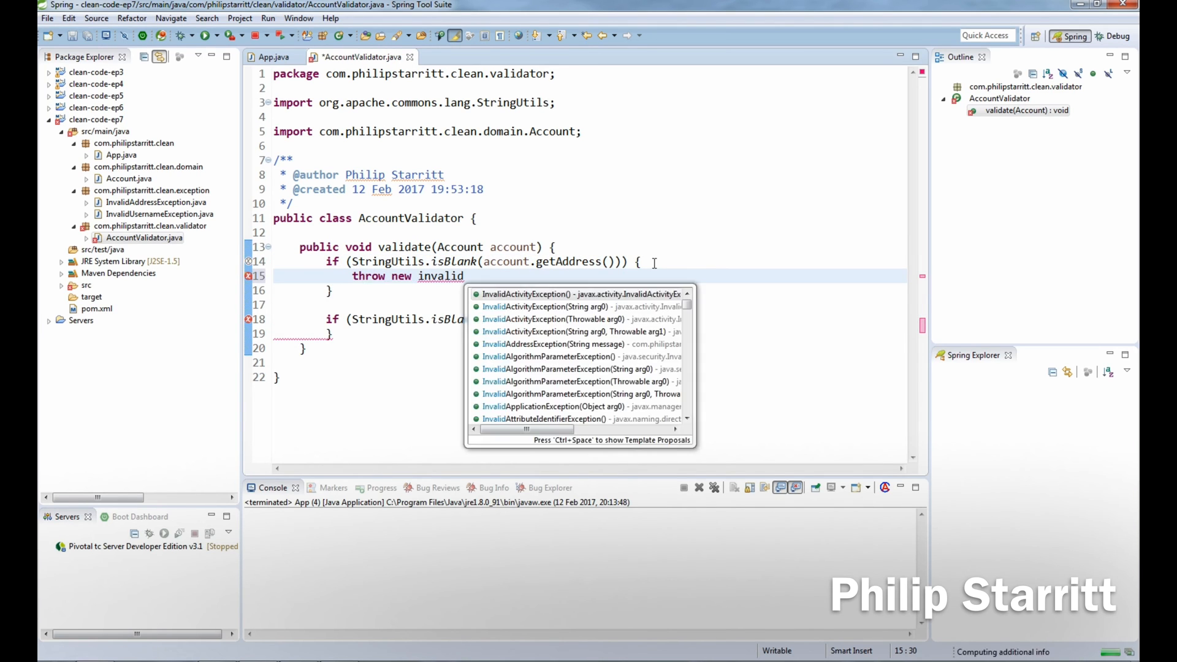
left_click(566, 343)
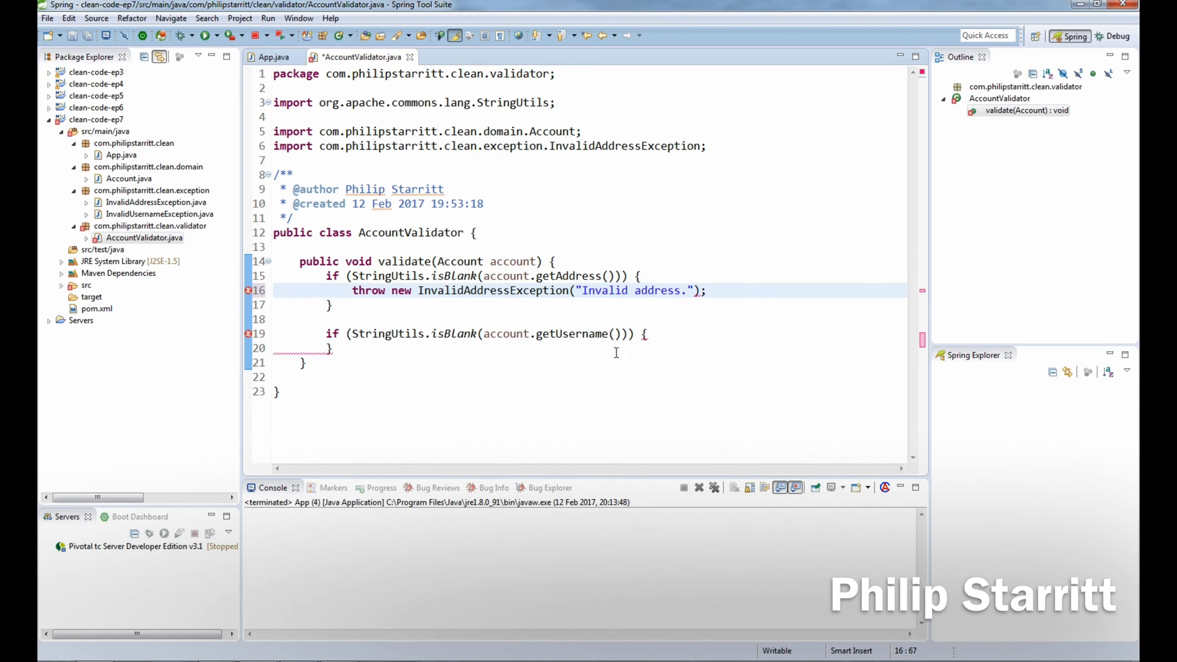
Step: Throw InvalidUsernameException 'Invalid username.' for a blank username and save the validator
type("throw")
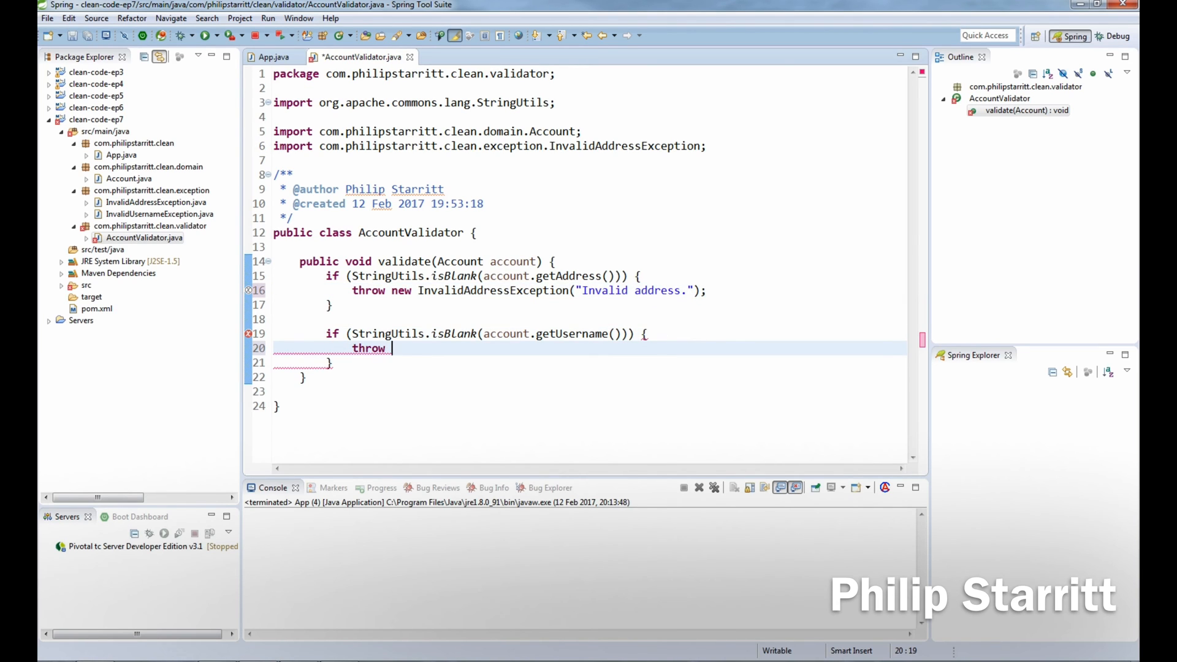
type("new inval")
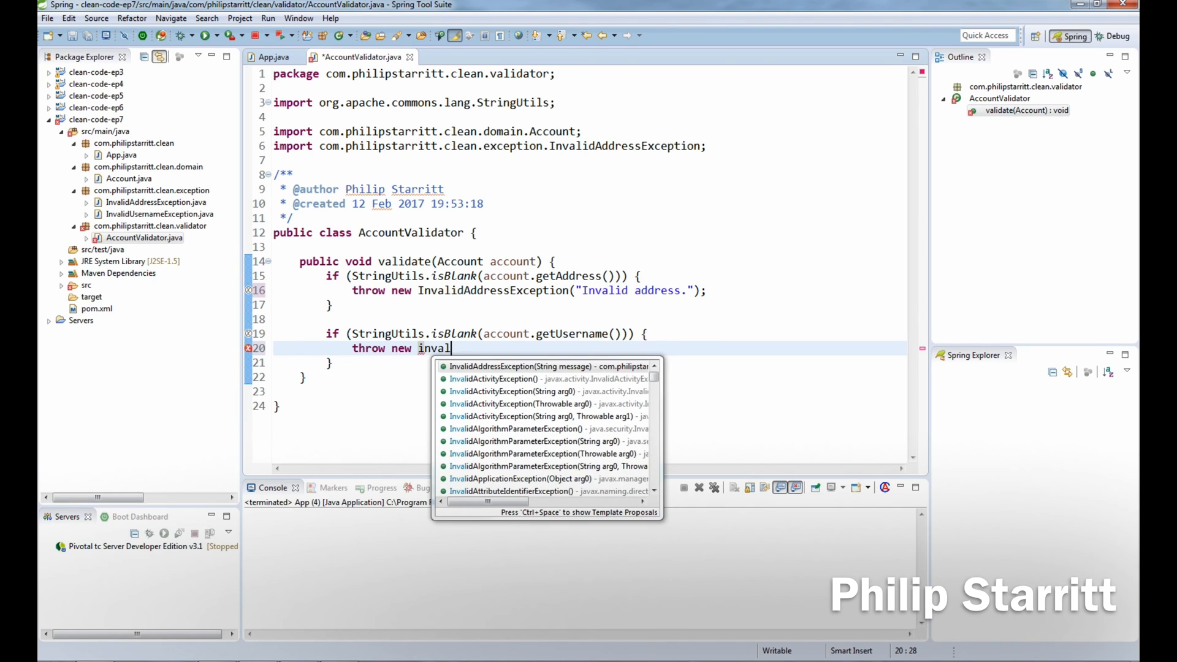
left_click(537, 367)
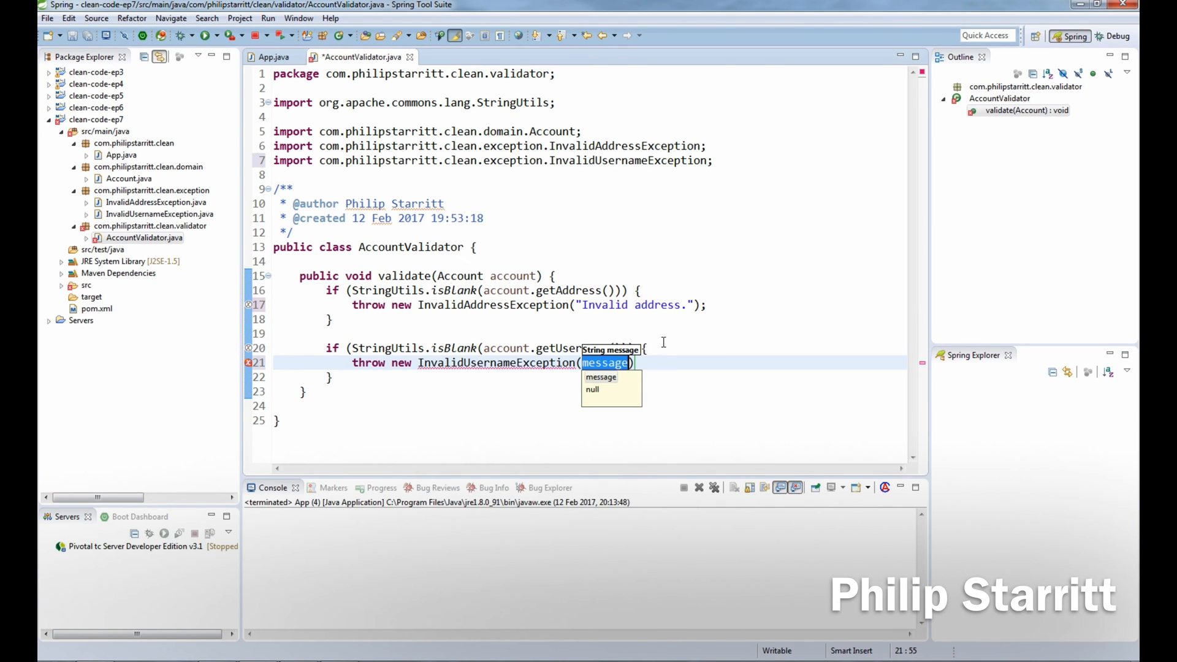
type("invalid")
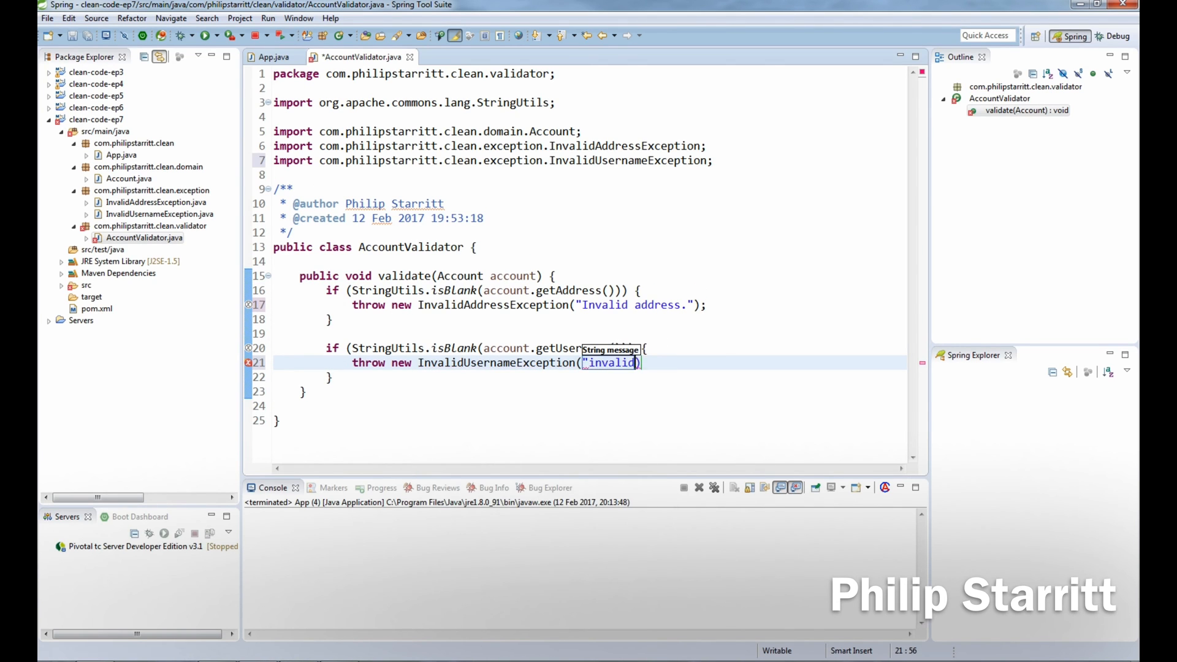
type("username.\"")
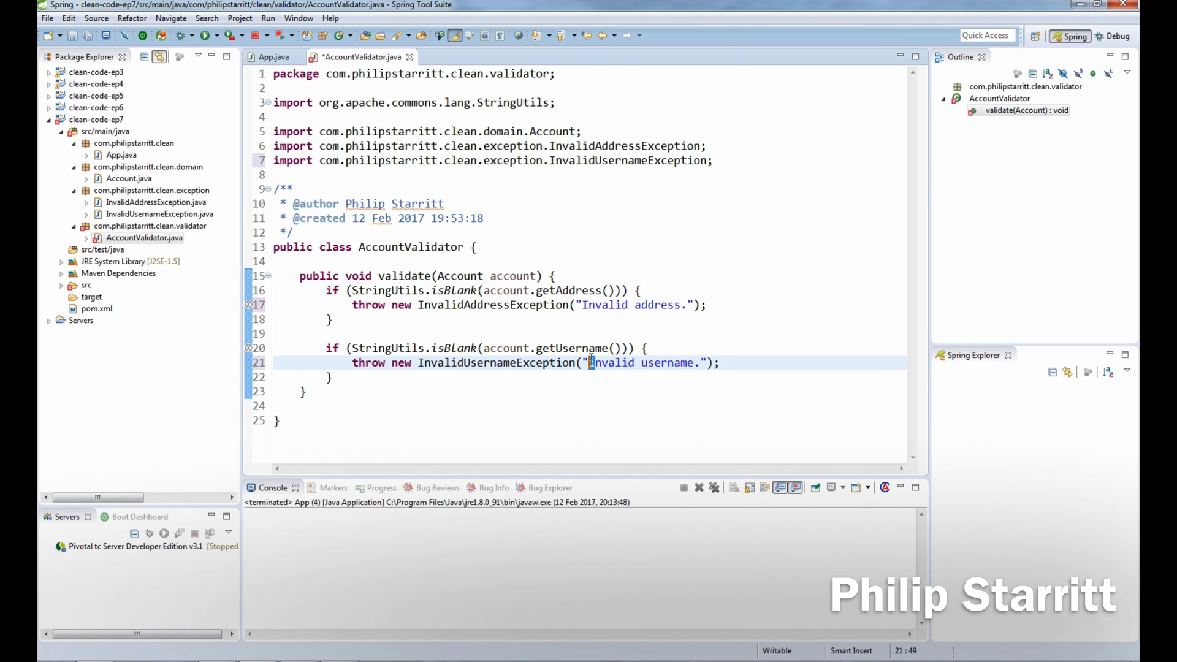
key("ctrl+s")
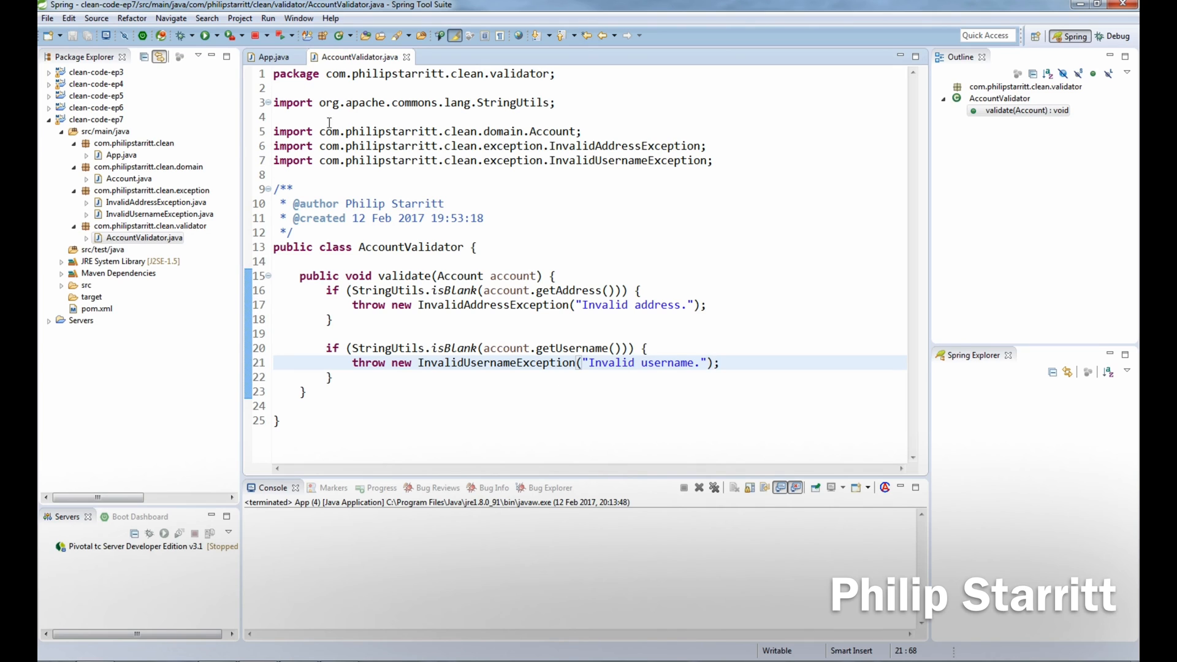
Step: Run App.java so the console shows InvalidAddressException 'Invalid address.'
left_click(270, 56)
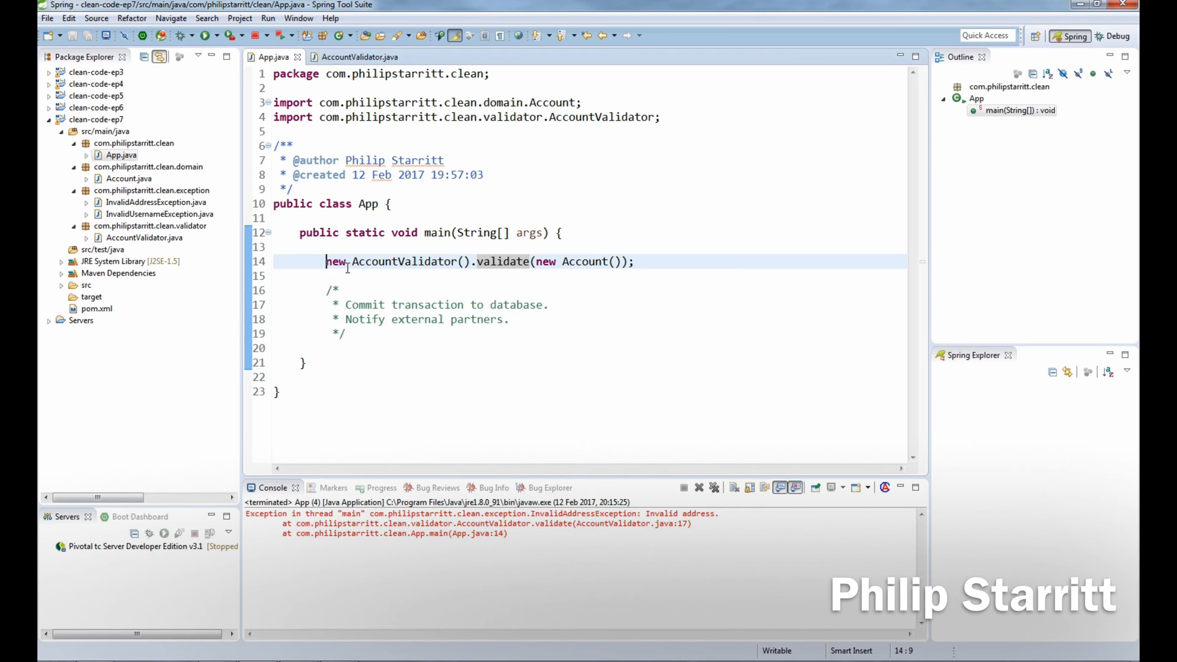
mouse_move(351, 269)
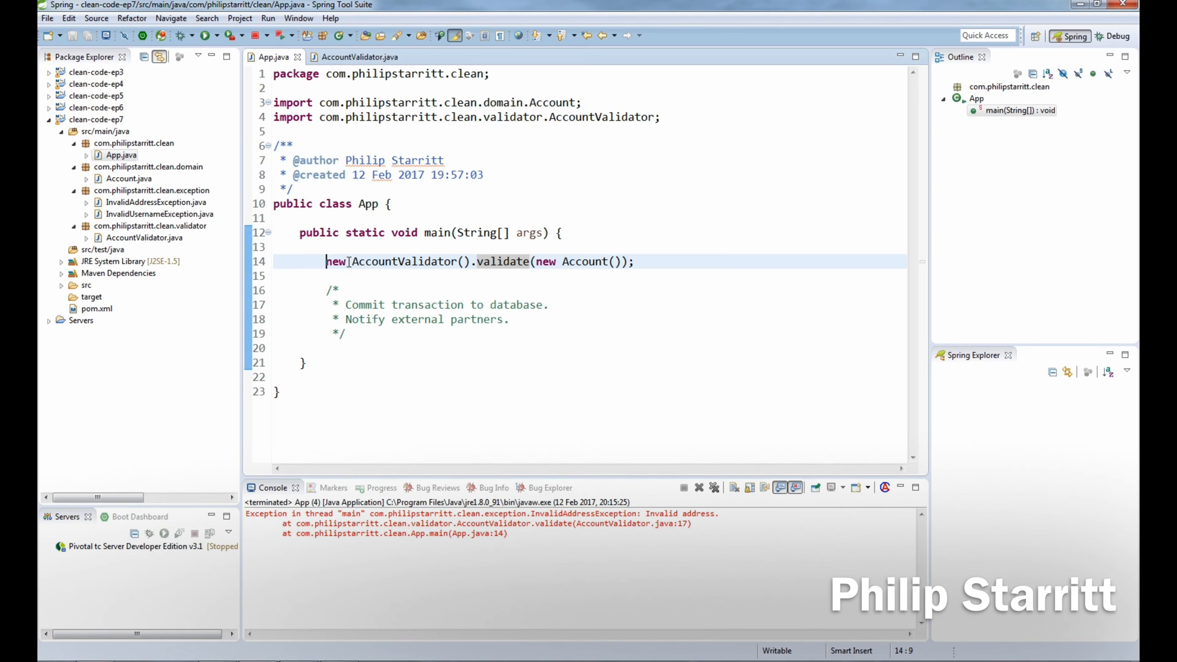
Step: Jump from App.java to the now-throwing validate declaration in AccountValidator
left_click(360, 56)
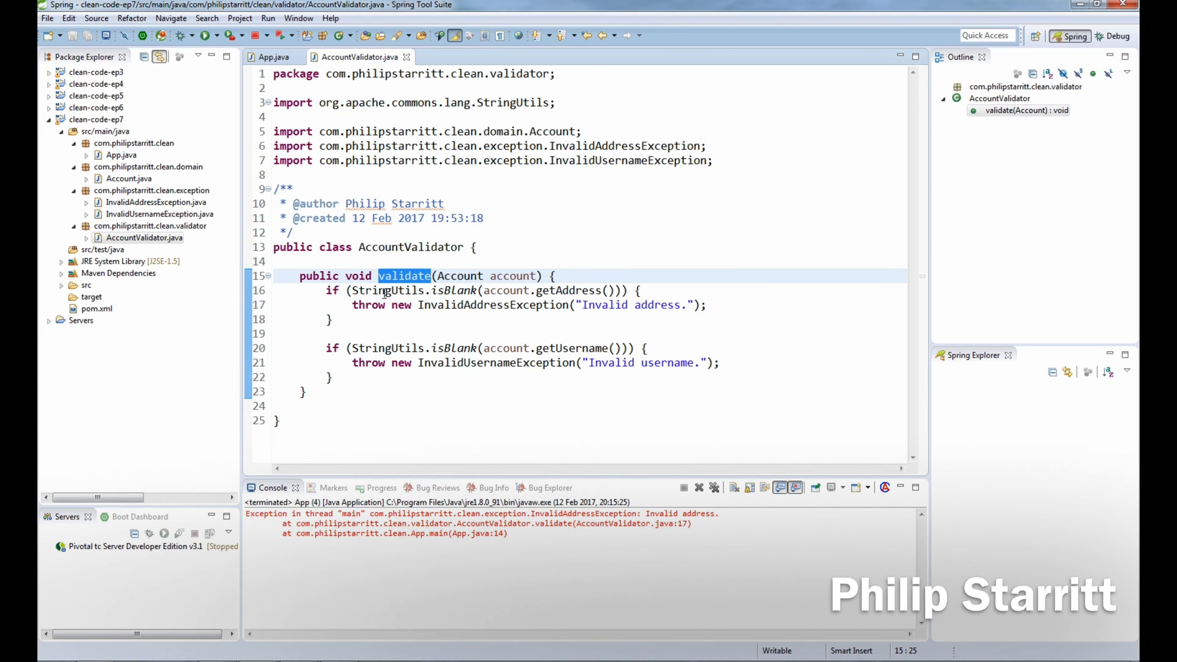
mouse_move(491, 273)
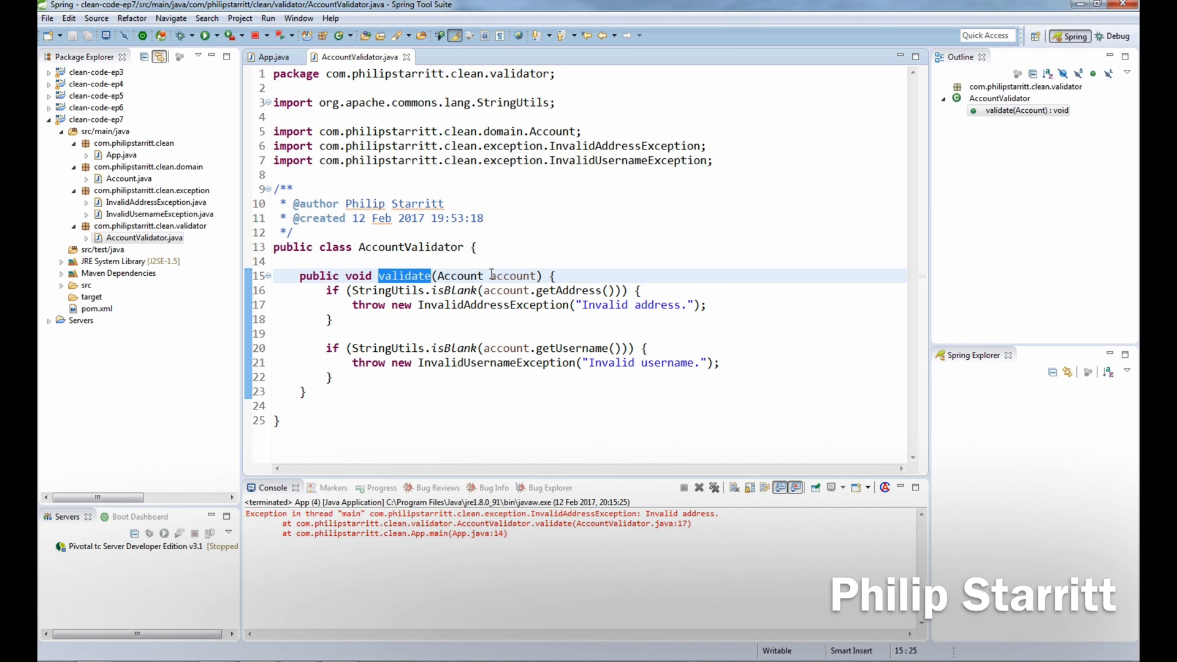